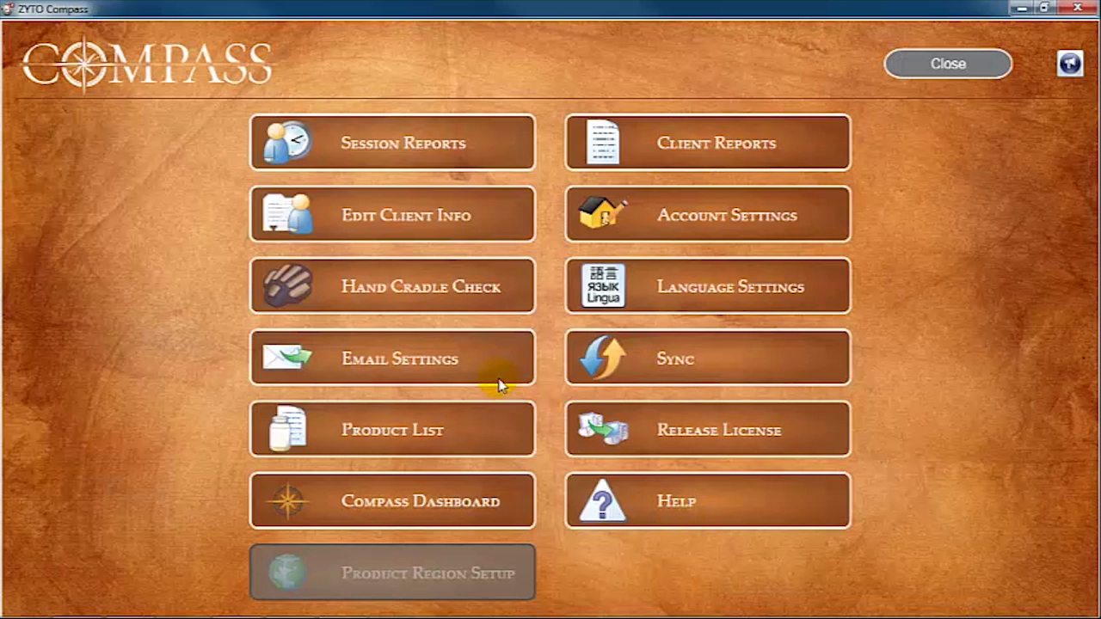
Step: Choose the Local Email Client (Outlook, Live Mail, Thunderbird) option in Email Settings
left_click(392, 360)
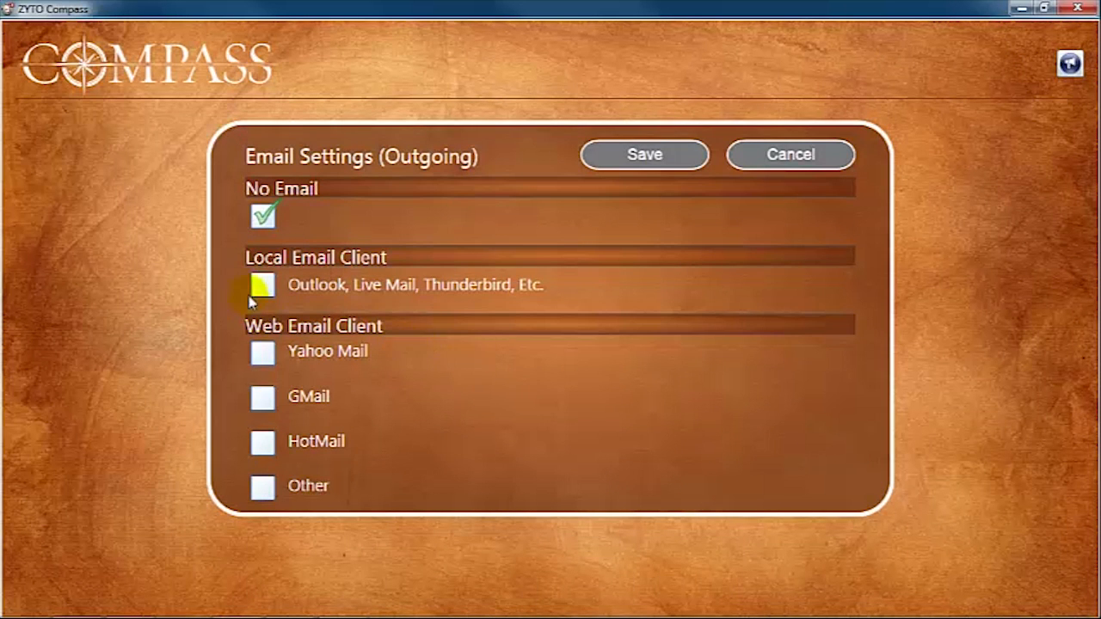
left_click(263, 285)
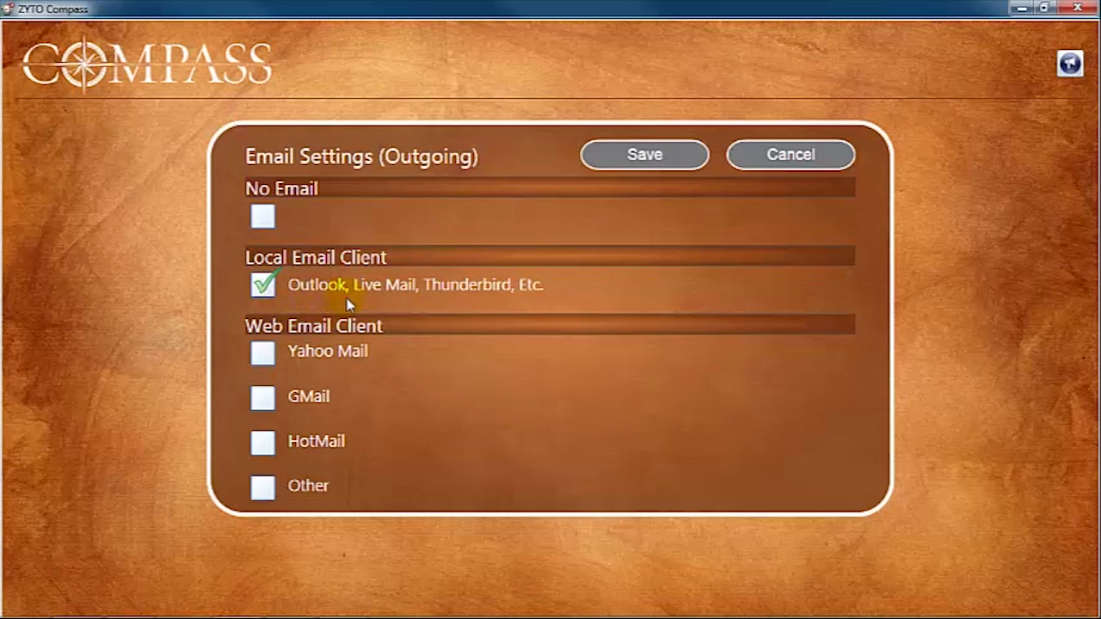
mouse_move(490, 296)
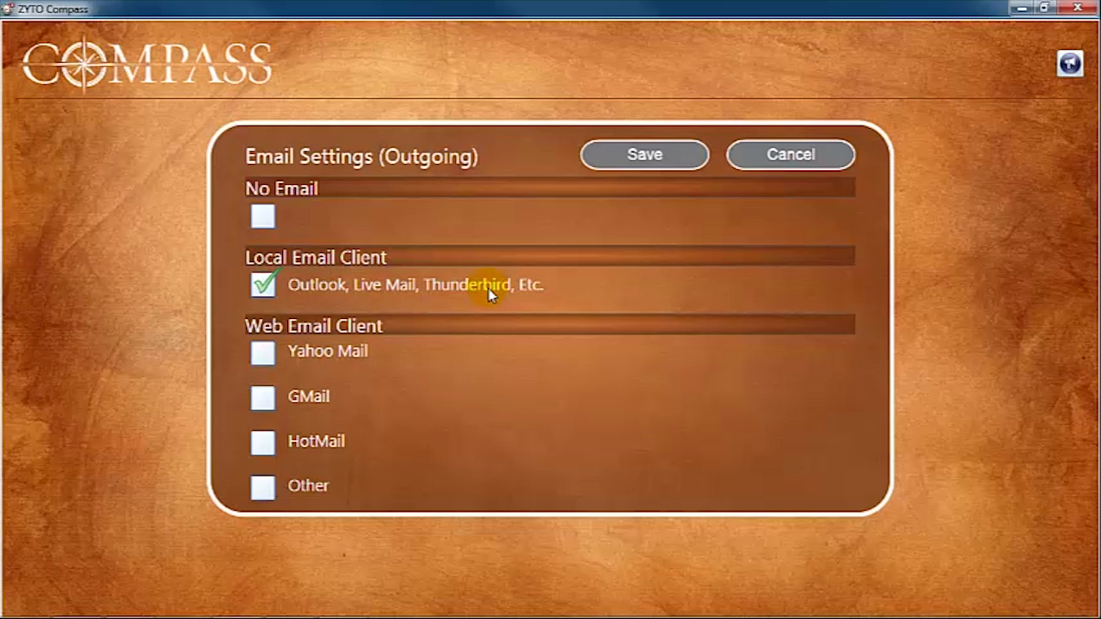
mouse_move(396, 344)
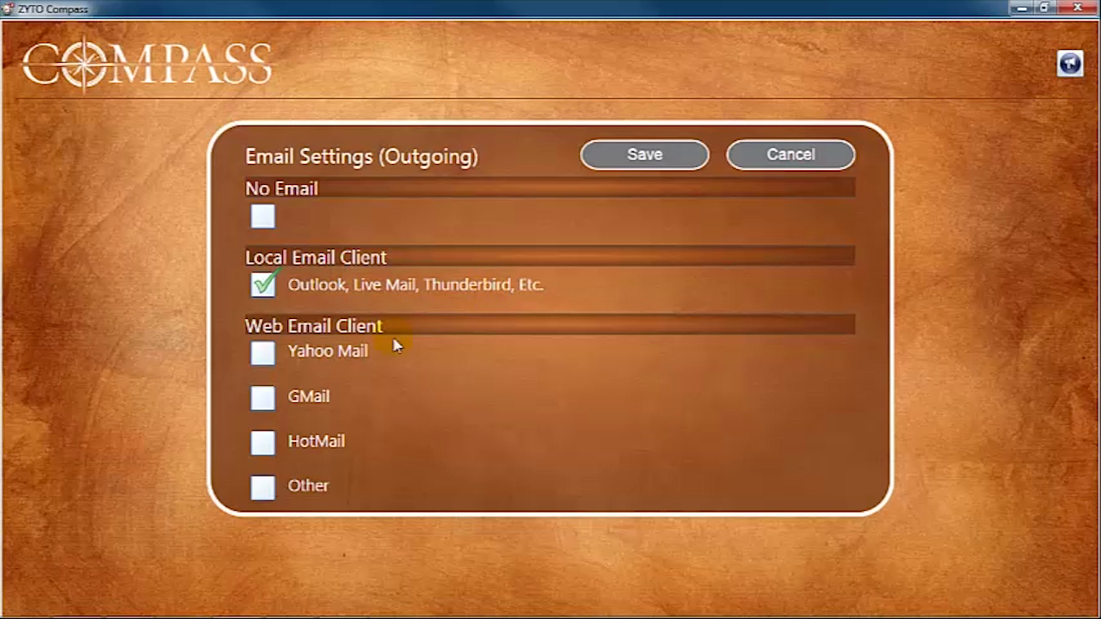
Step: Switch the web email client from Yahoo Mail to HotMail and focus the Email field
left_click(262, 354)
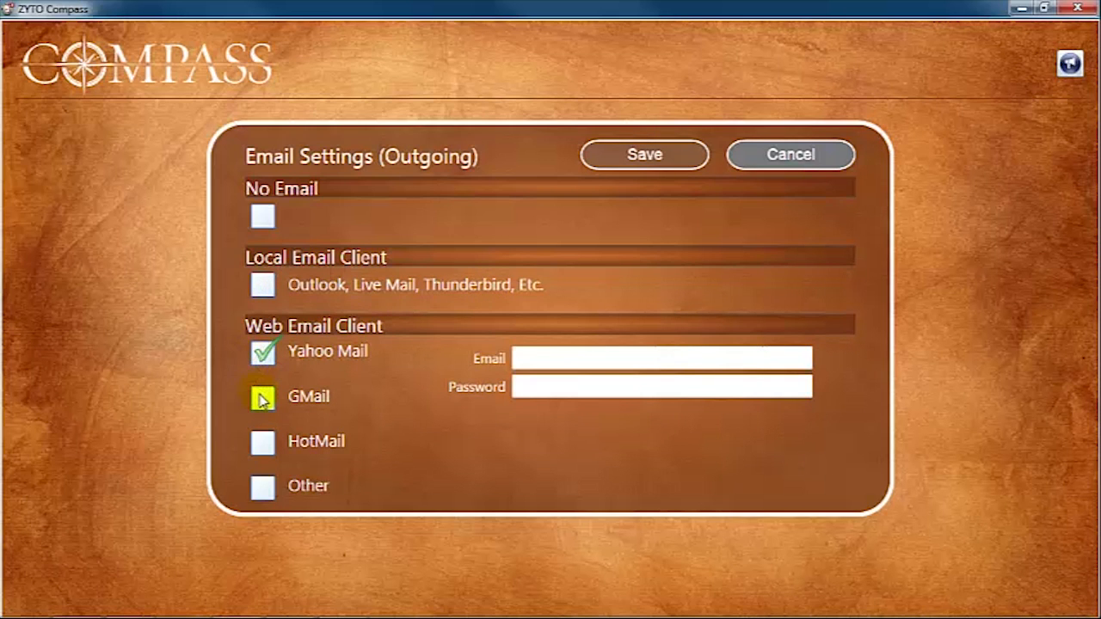
left_click(263, 440)
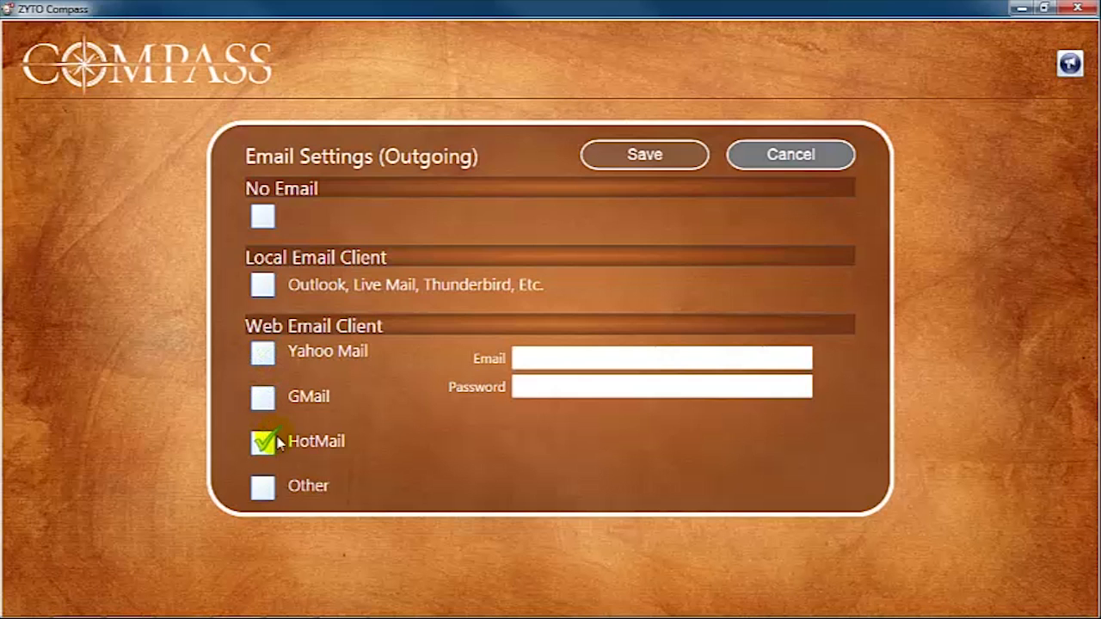
left_click(660, 360)
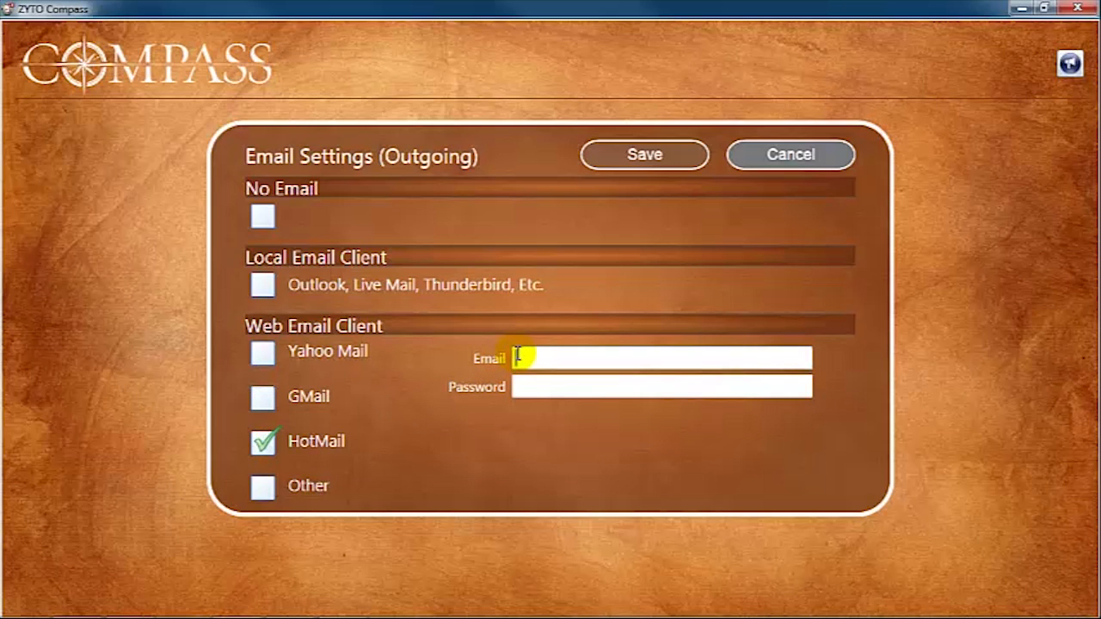
Step: Choose Other as web email client, showing smtp.live.com, port 587 and SSL fields
left_click(662, 387)
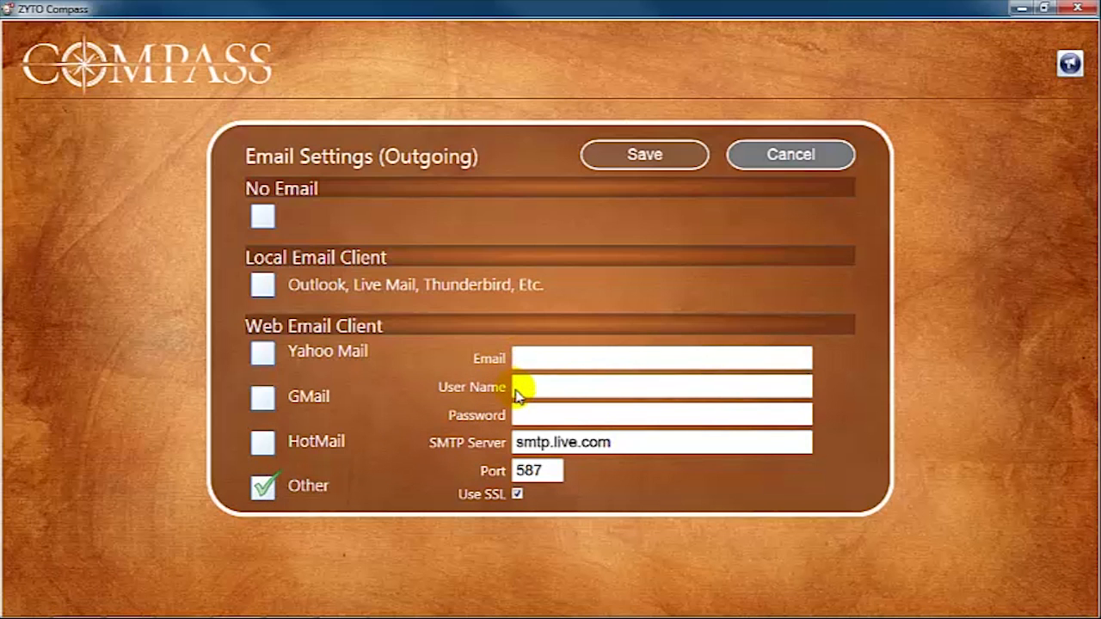
left_click(662, 415)
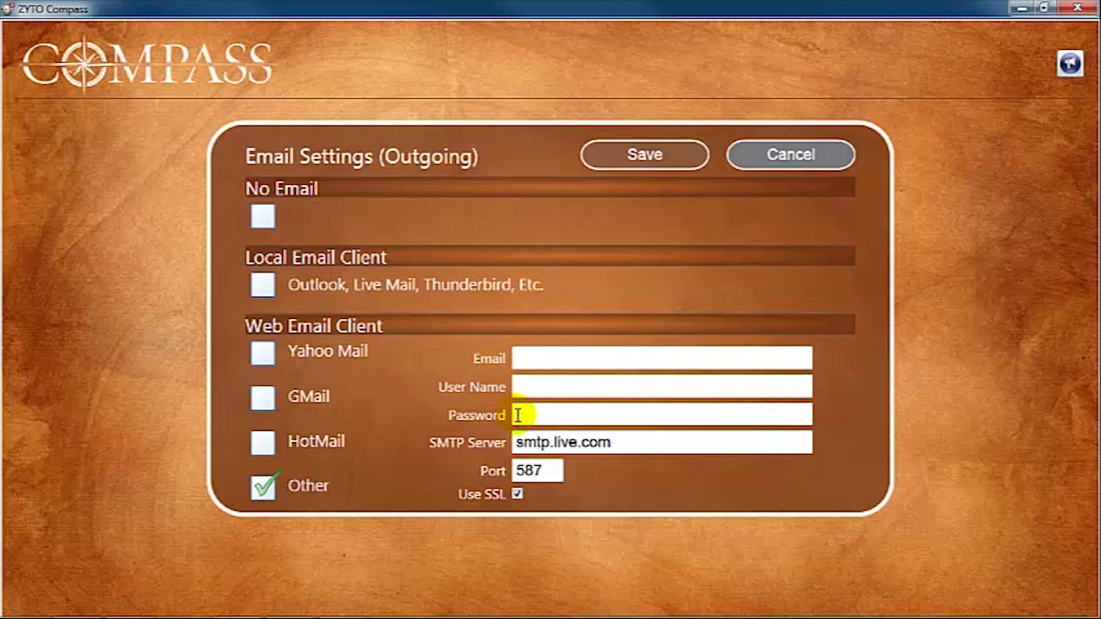